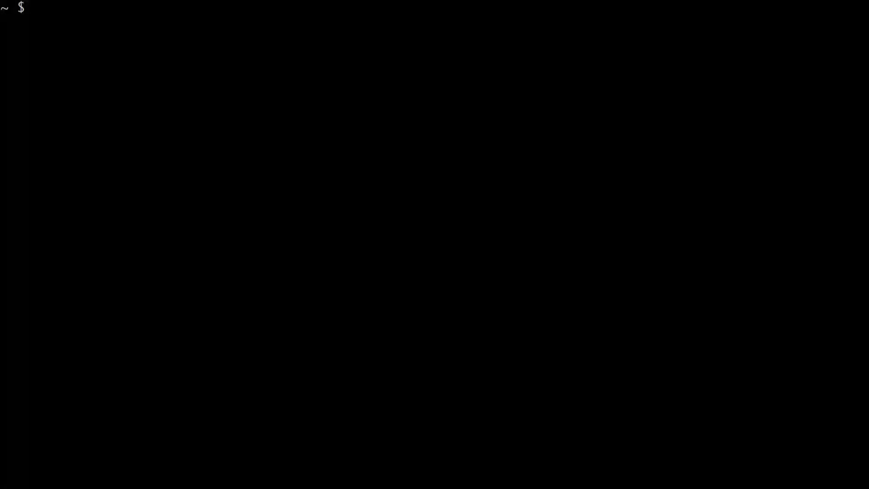
text(ctm us)
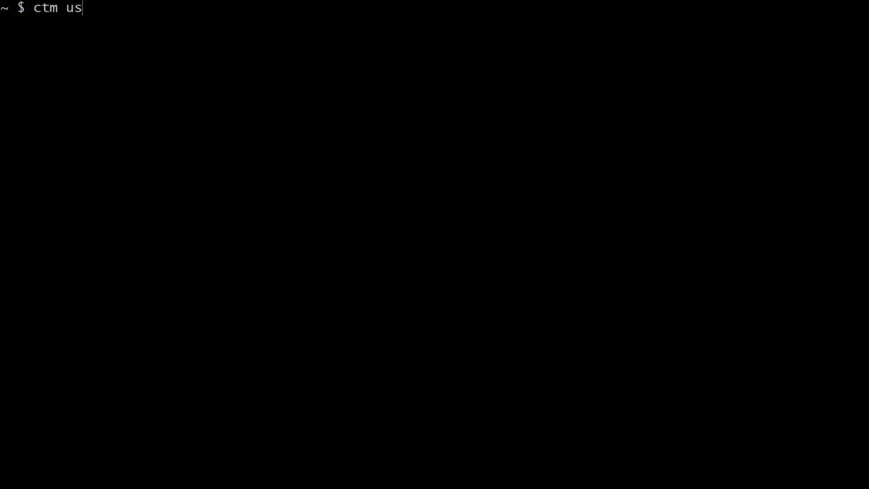
text(age)
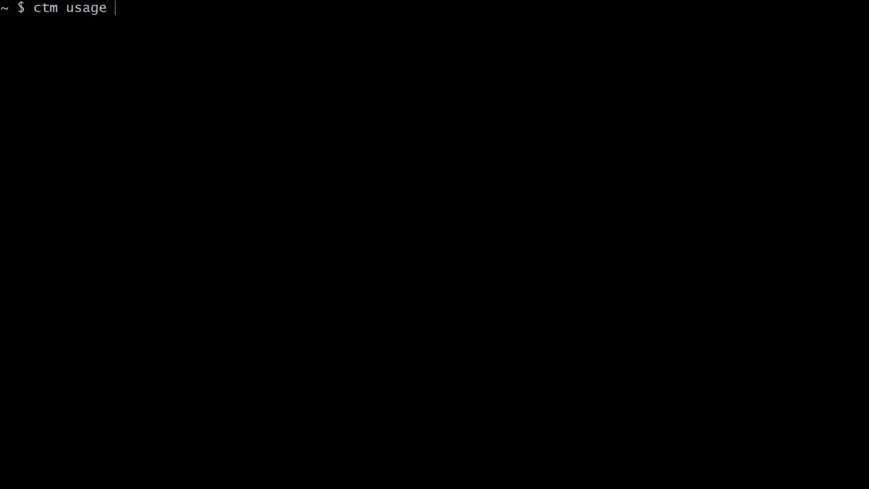
text(report |)
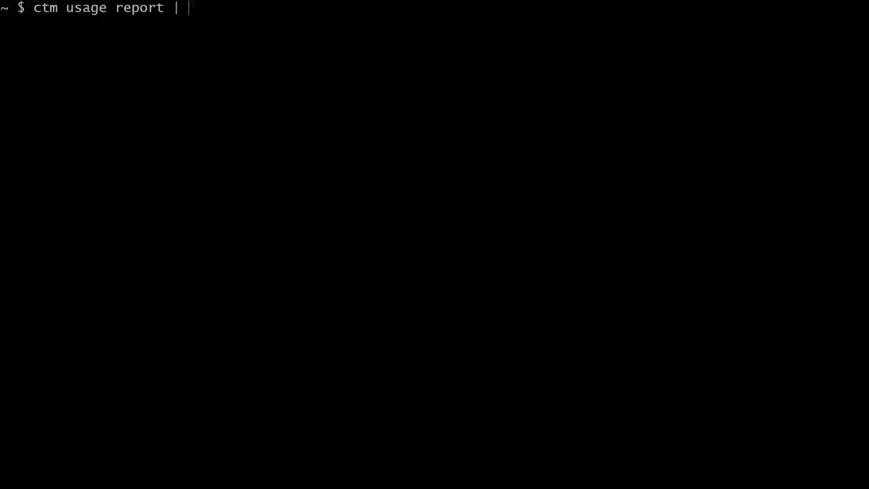
text(jq -)
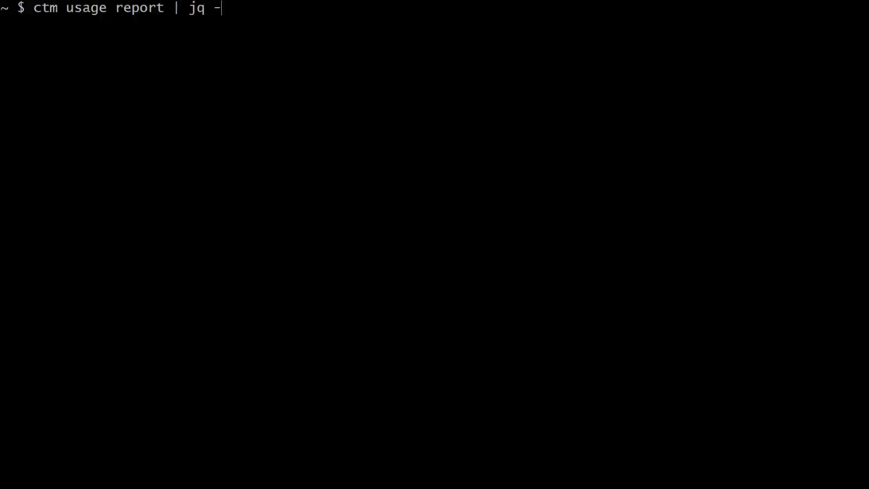
text(C |)
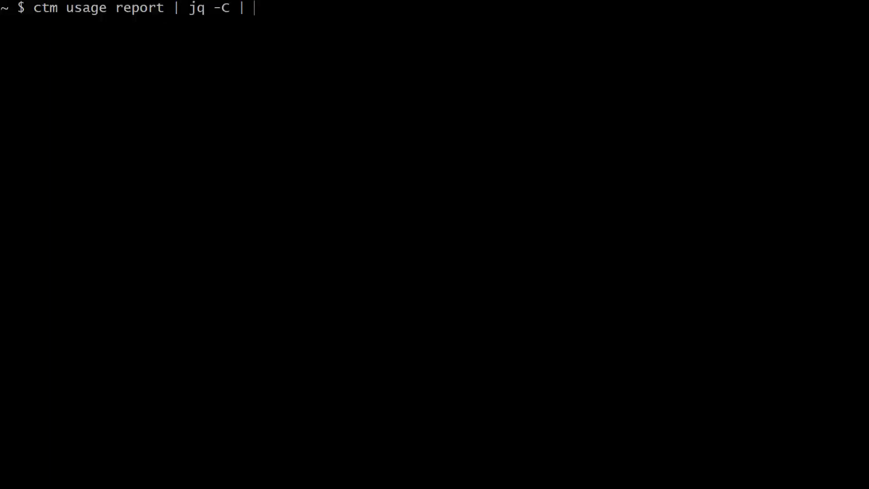
text(less -r)
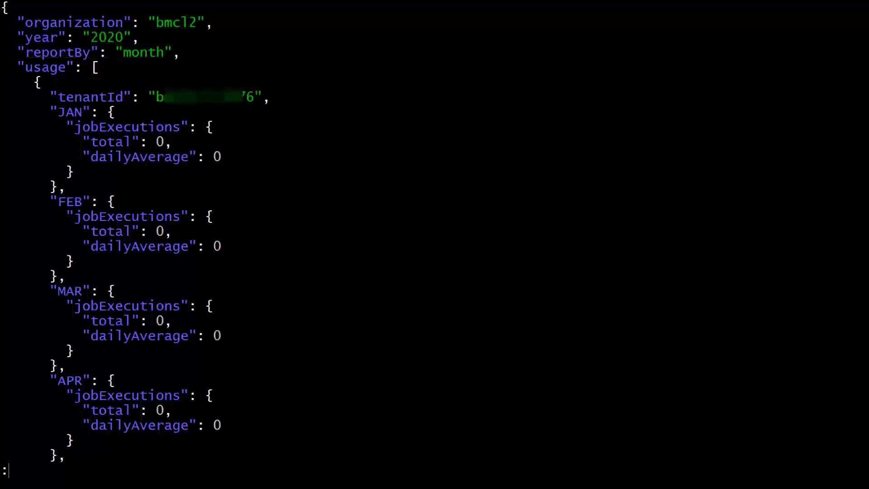
scroll(down, 3)
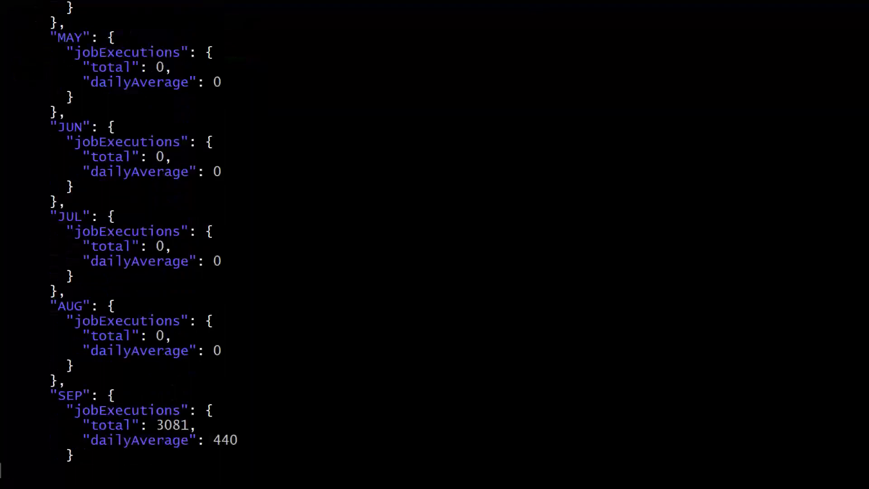
scroll(down, 3)
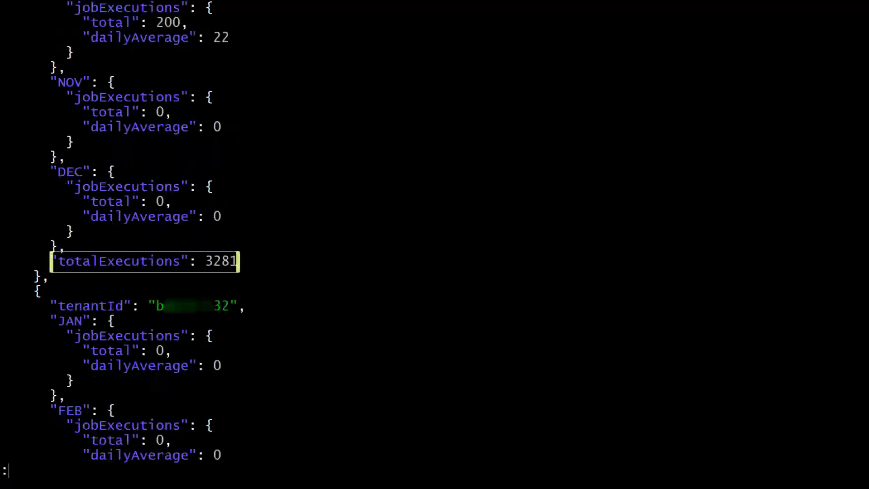